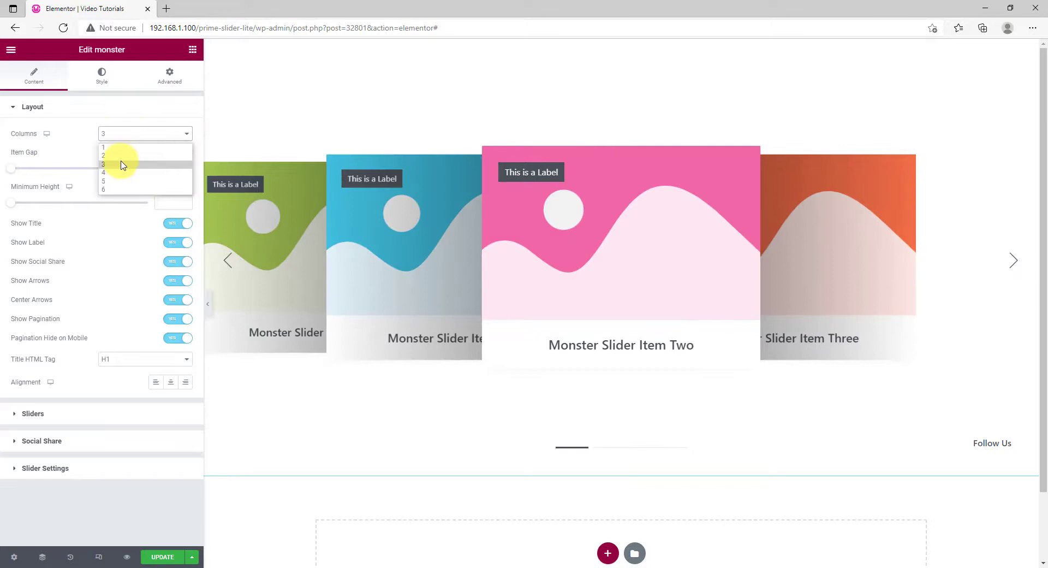
{"action": "mouse_move", "coordinate": [120, 155]}
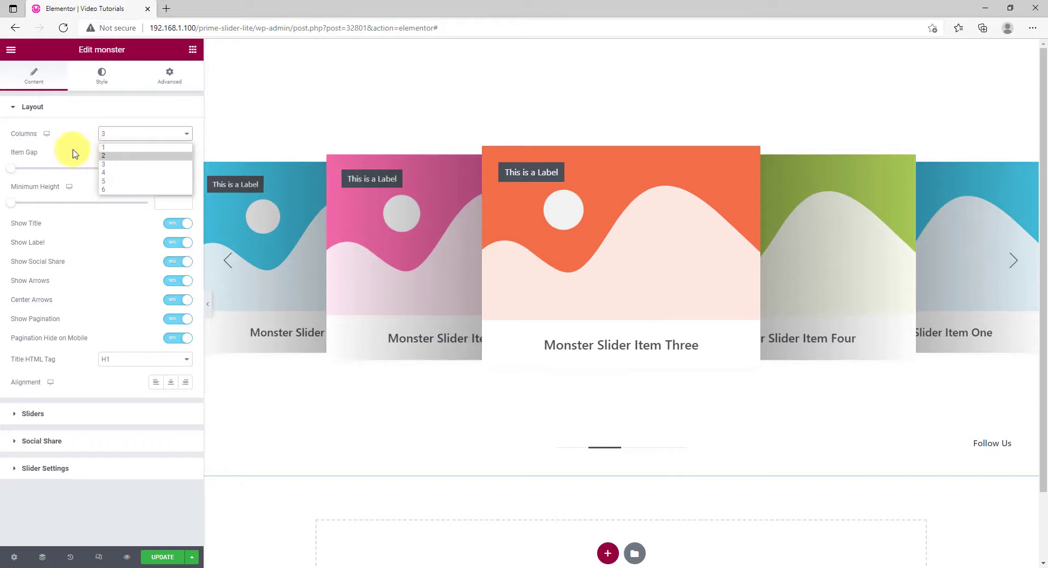
Keep three columns with social share links shown, and centre-align the slide titles
{"action": "left_click", "coordinate": [104, 164]}
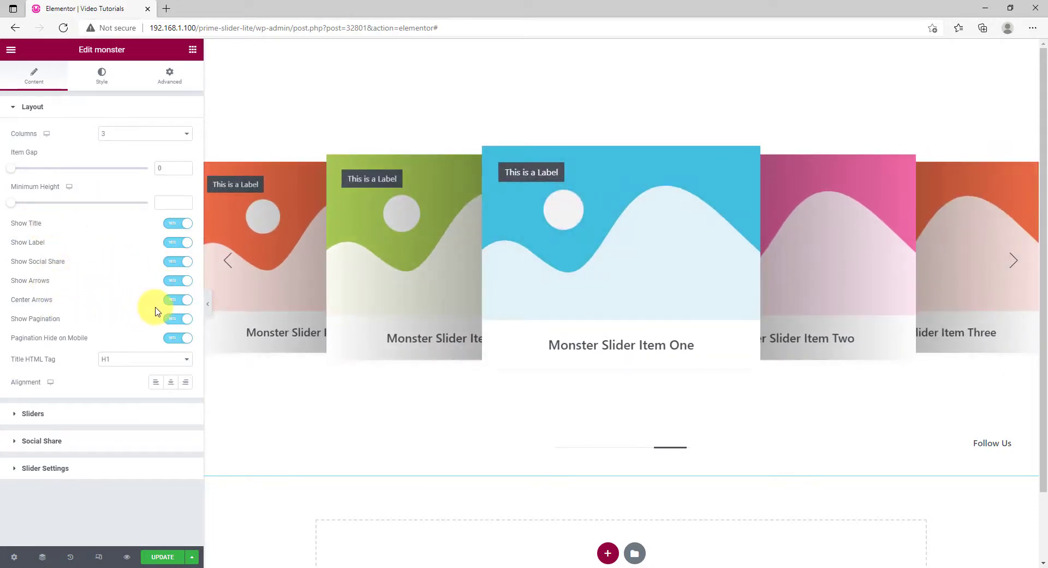
{"action": "left_click", "coordinate": [1013, 260]}
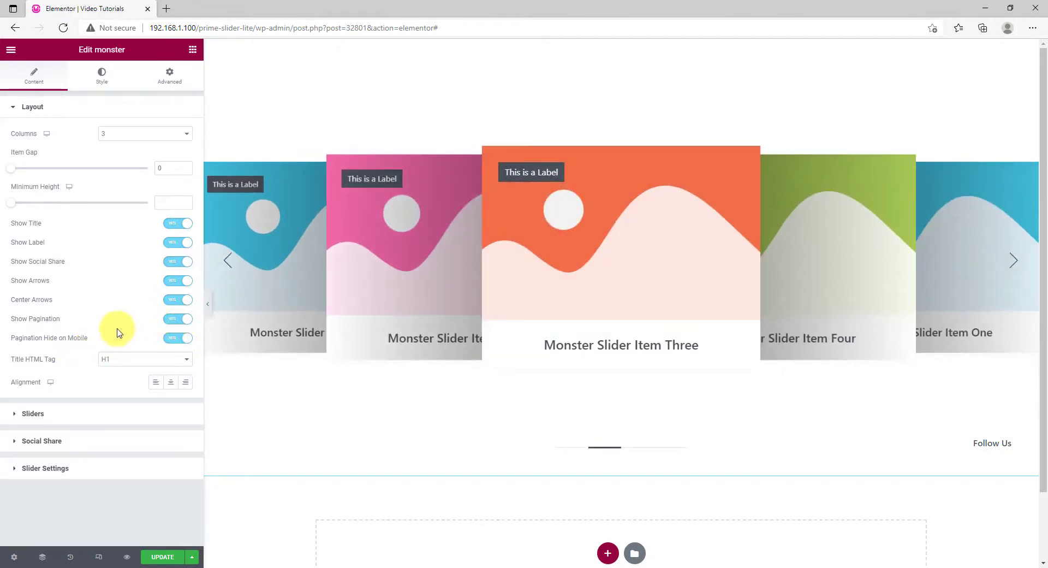
{"action": "left_click", "coordinate": [178, 261]}
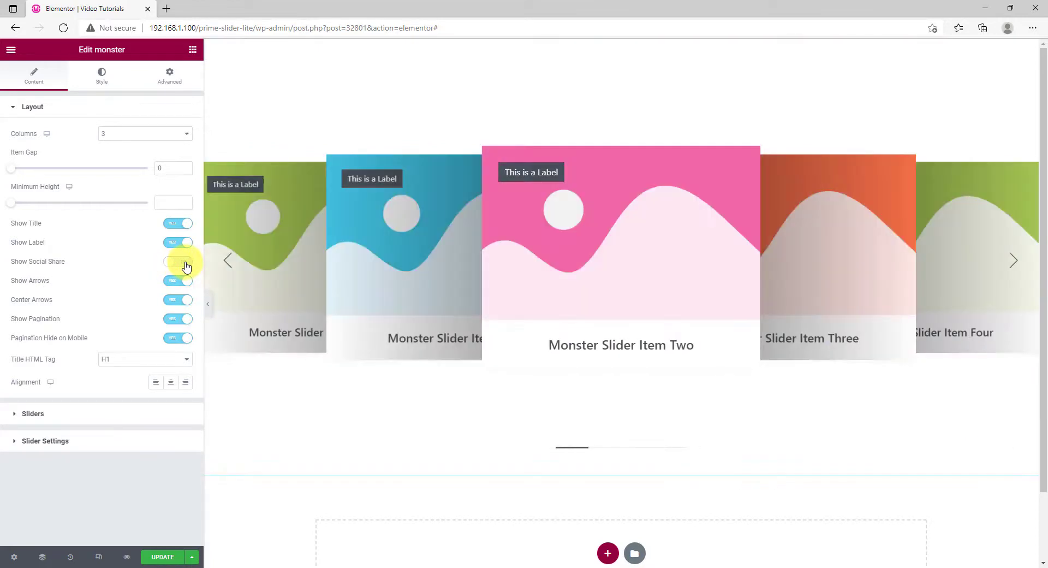
{"action": "left_click", "coordinate": [178, 261]}
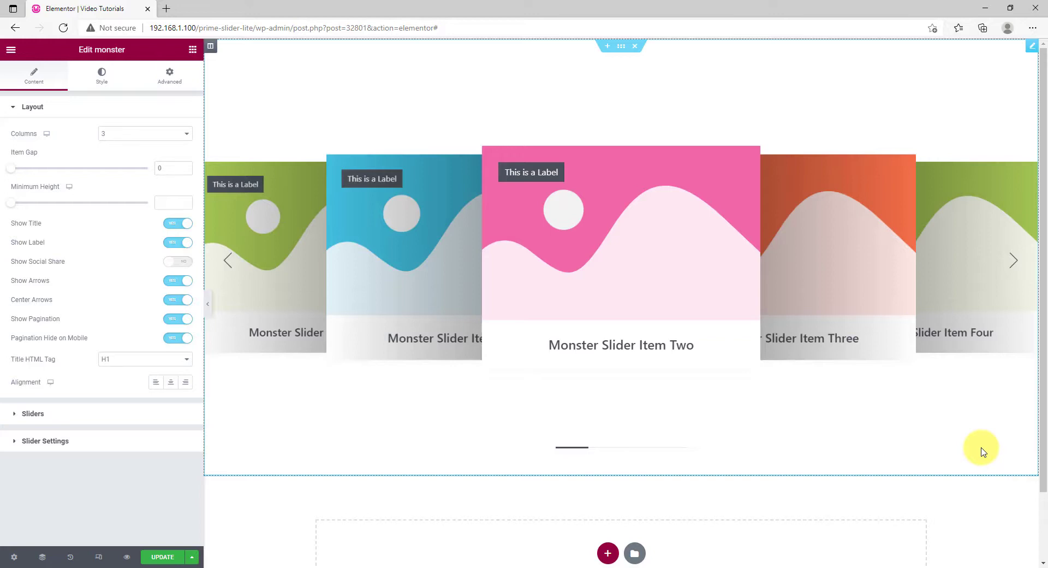
{"action": "mouse_move", "coordinate": [326, 350]}
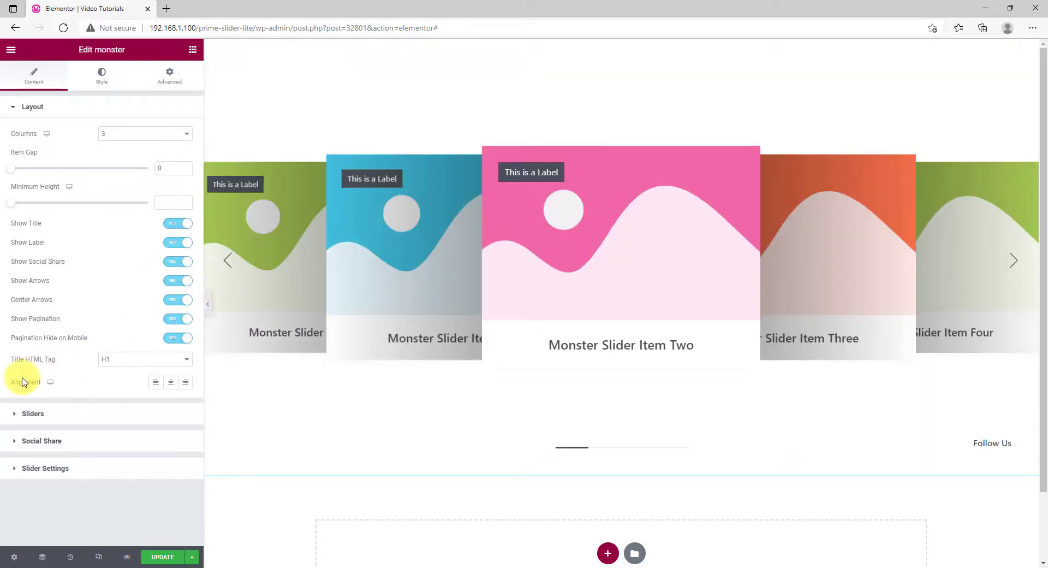
{"action": "left_click", "coordinate": [155, 381]}
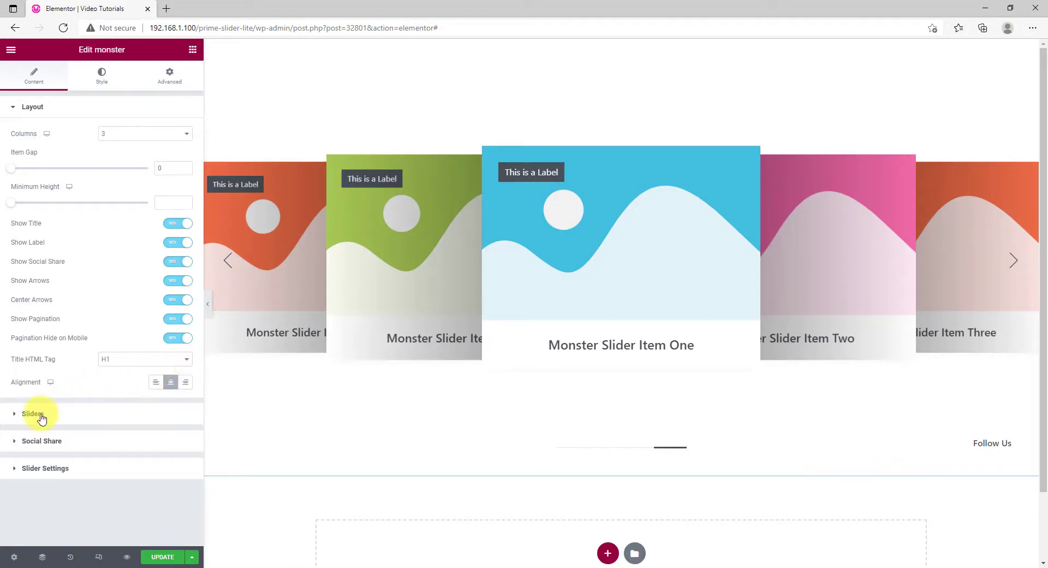
Duplicate Item Four into 'Monster Slider Item Five' and 'Six', discarding the blank new item
{"action": "left_click", "coordinate": [32, 413]}
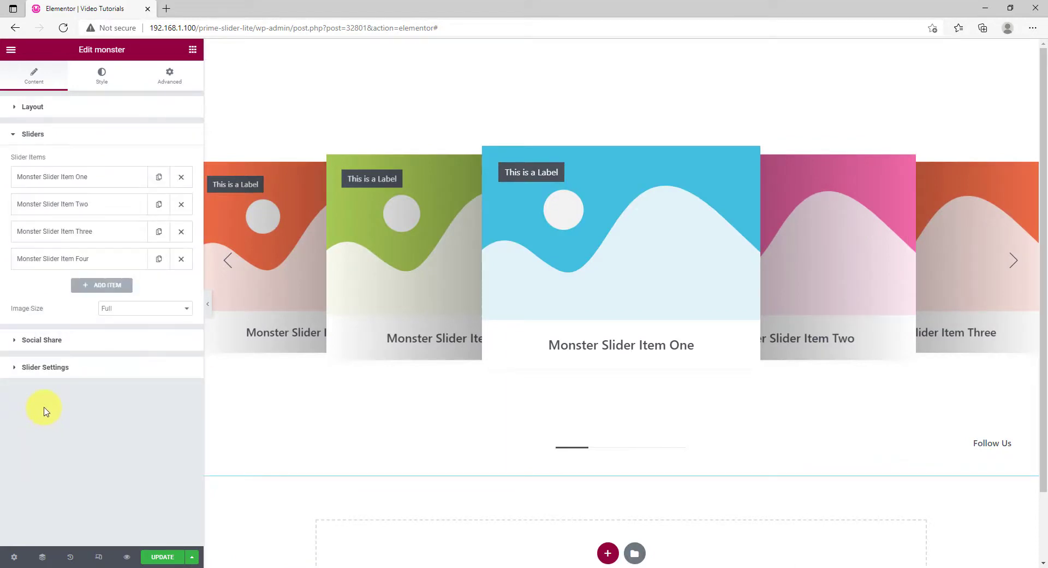
{"action": "left_click", "coordinate": [1013, 261]}
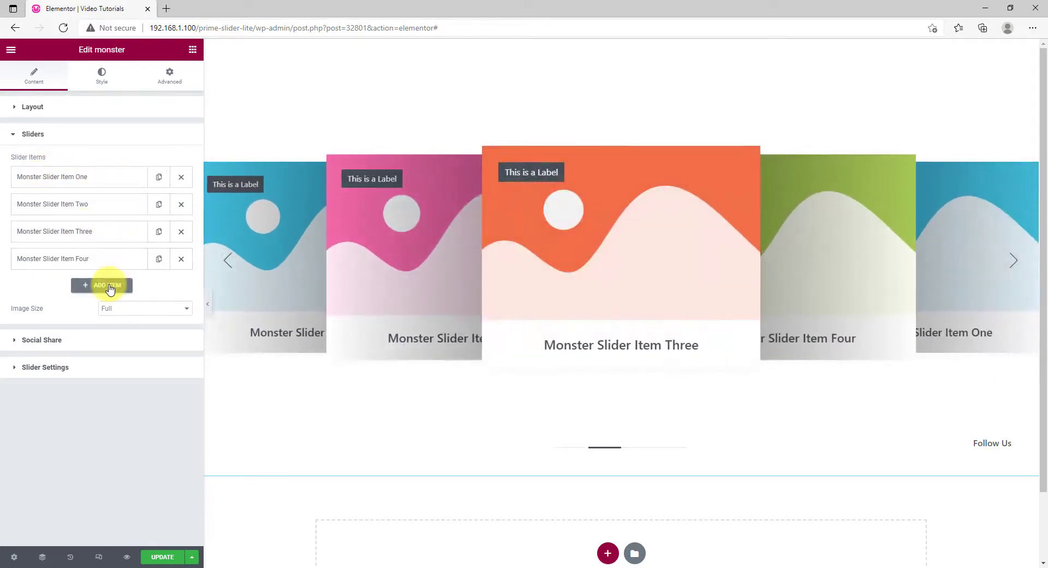
{"action": "left_click", "coordinate": [101, 285]}
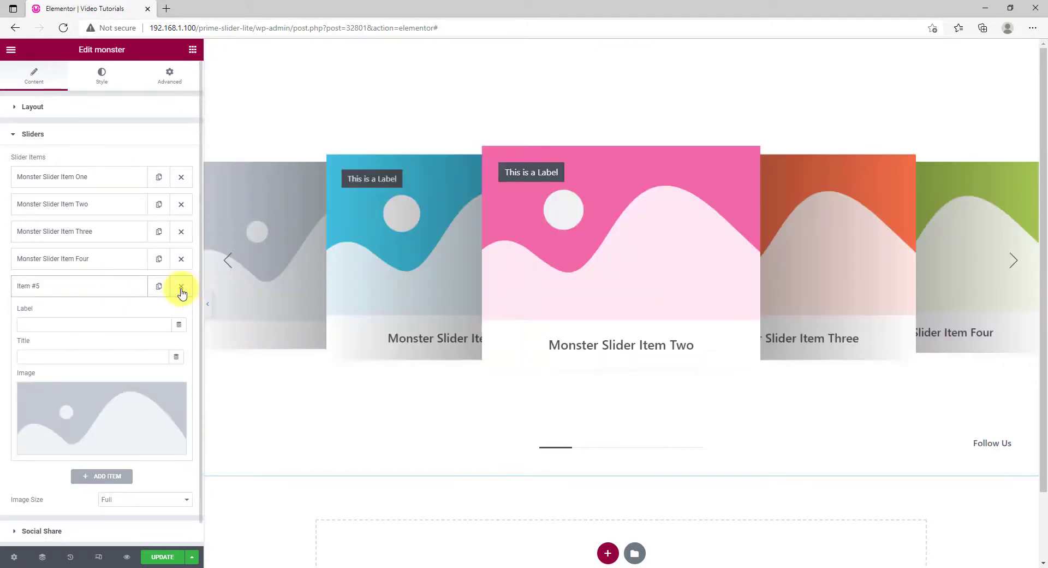
{"action": "left_click", "coordinate": [180, 286]}
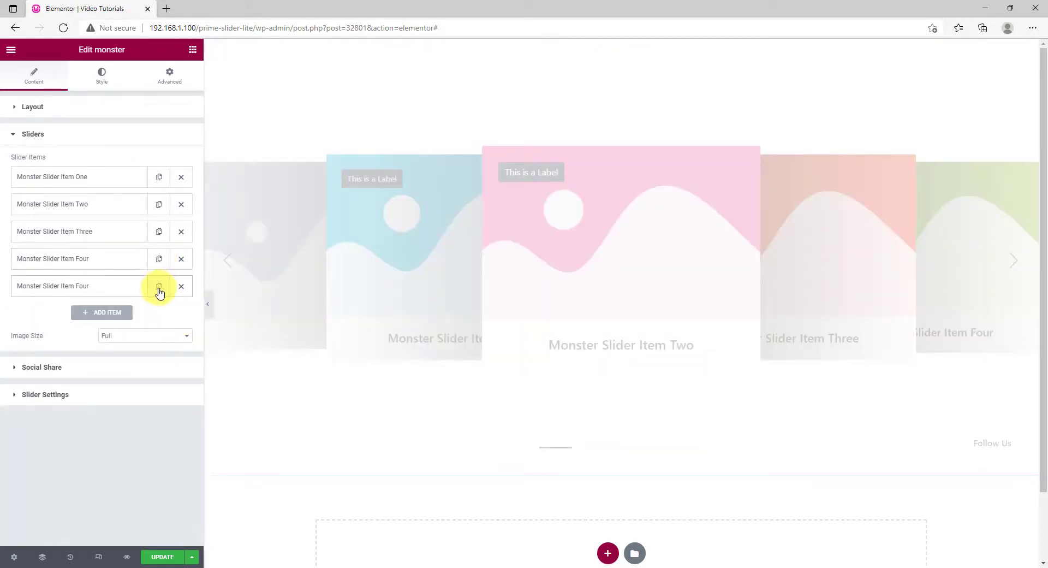
{"action": "left_click", "coordinate": [53, 286]}
{"action": "type", "text": "Monster Slider Item Five"}
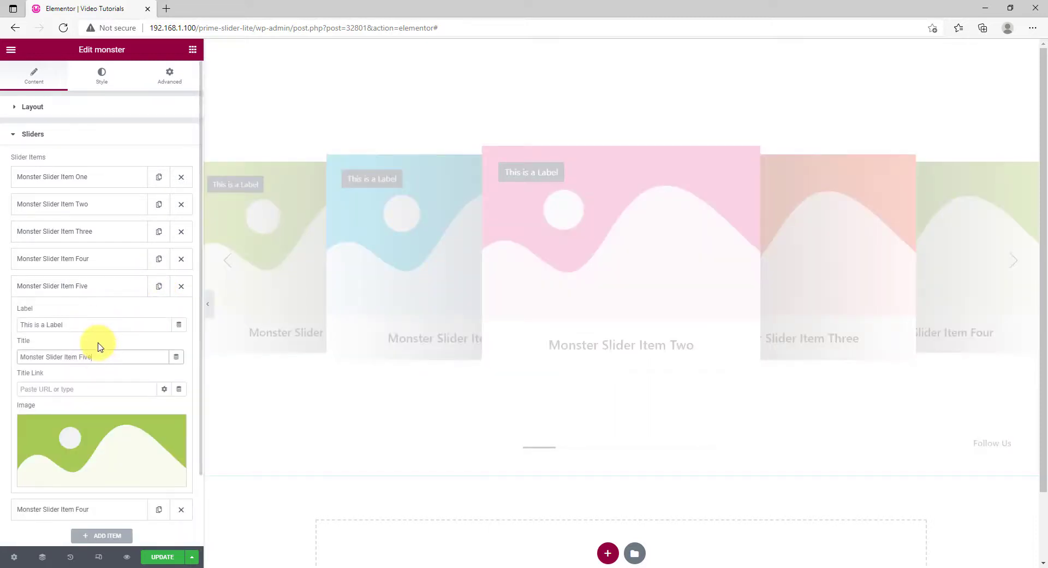
{"action": "left_click", "coordinate": [78, 313]}
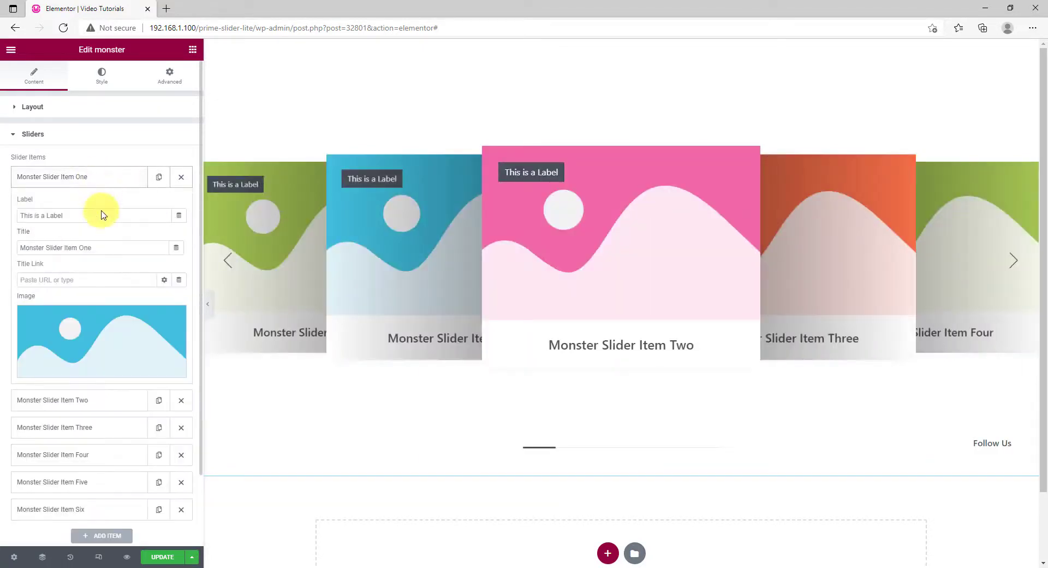
Swap each of the six slides' placeholder images for an office photo from the Media Library
{"action": "left_click", "coordinate": [60, 215]}
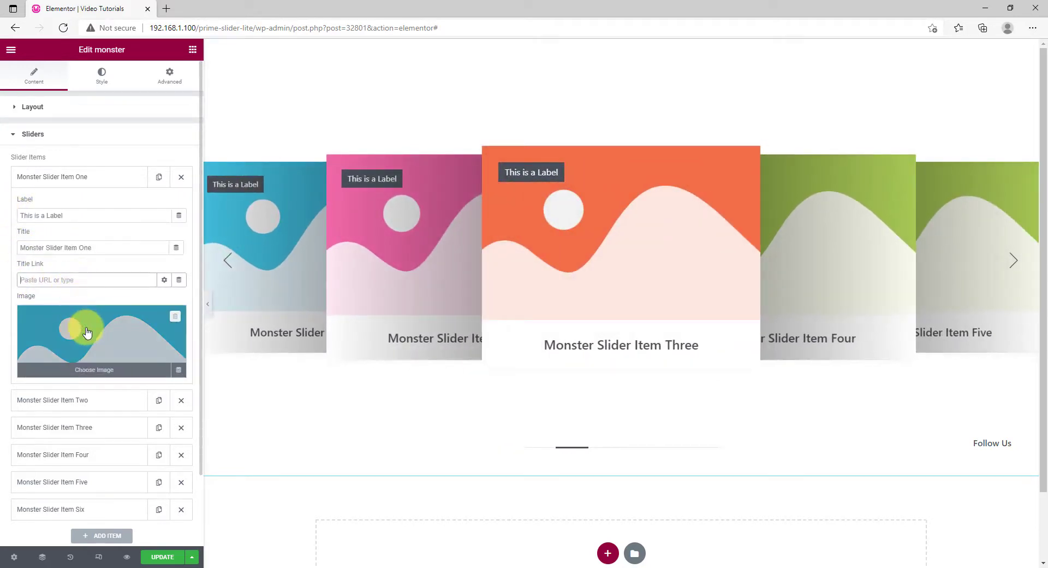
{"action": "left_click", "coordinate": [93, 369]}
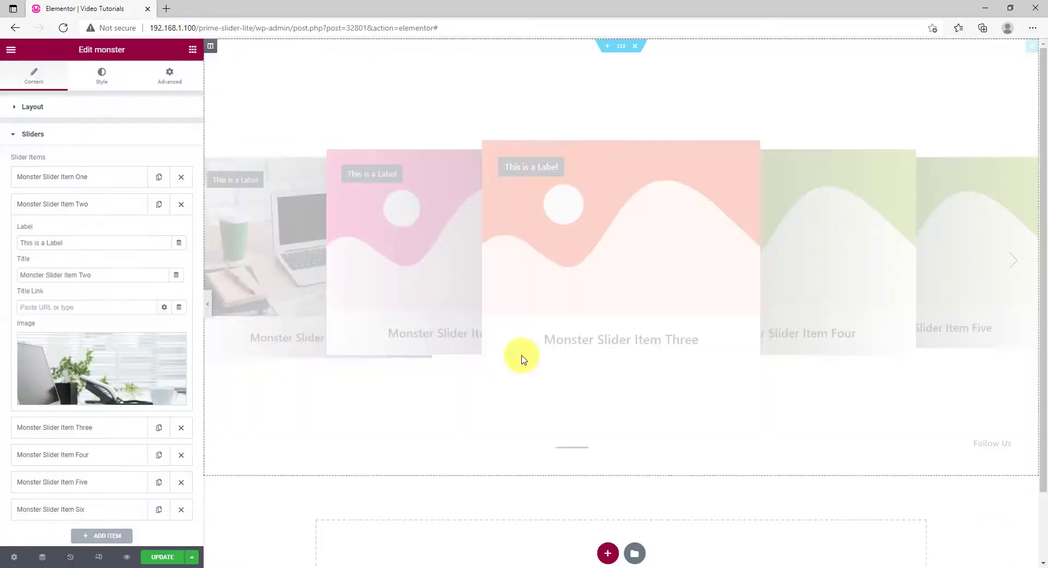
{"action": "left_click", "coordinate": [101, 369]}
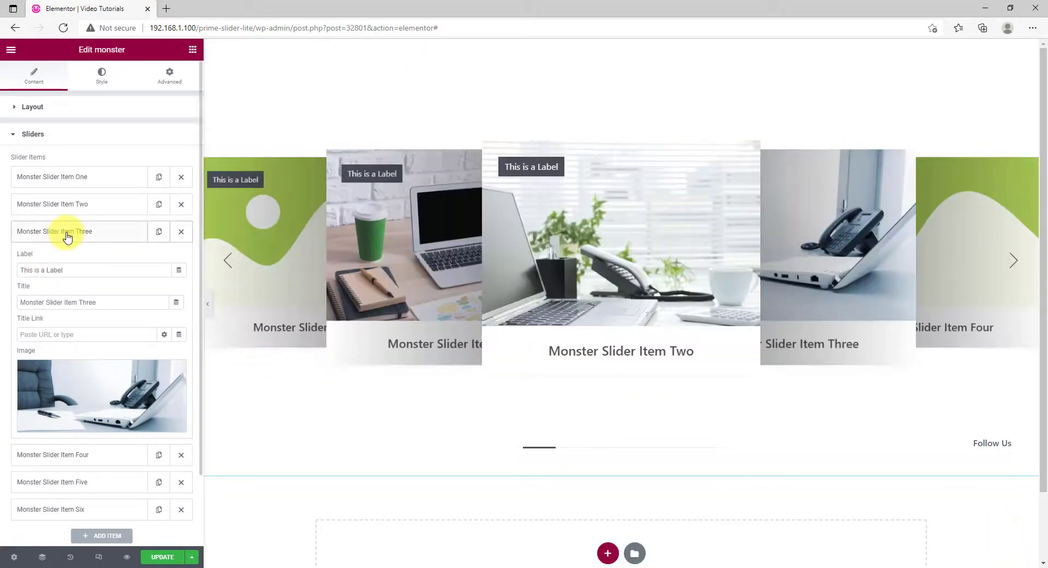
{"action": "left_click", "coordinate": [102, 396]}
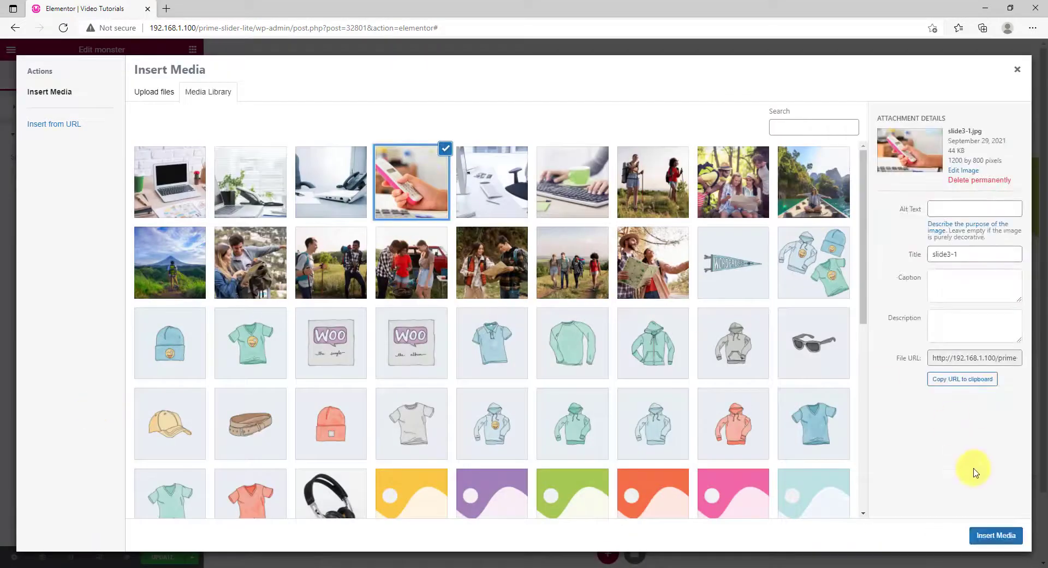
{"action": "left_click", "coordinate": [995, 535]}
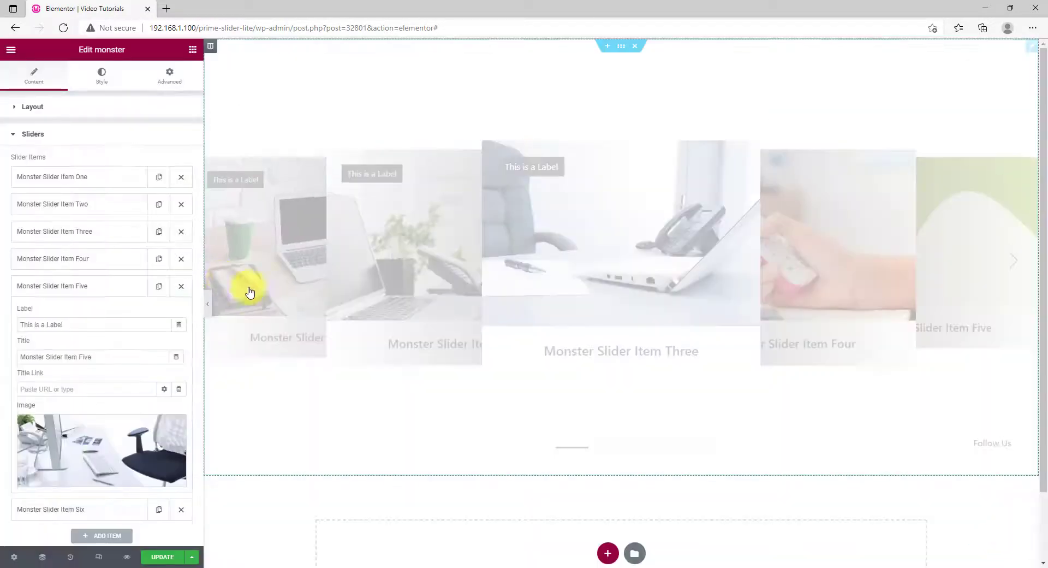
{"action": "left_click", "coordinate": [101, 451]}
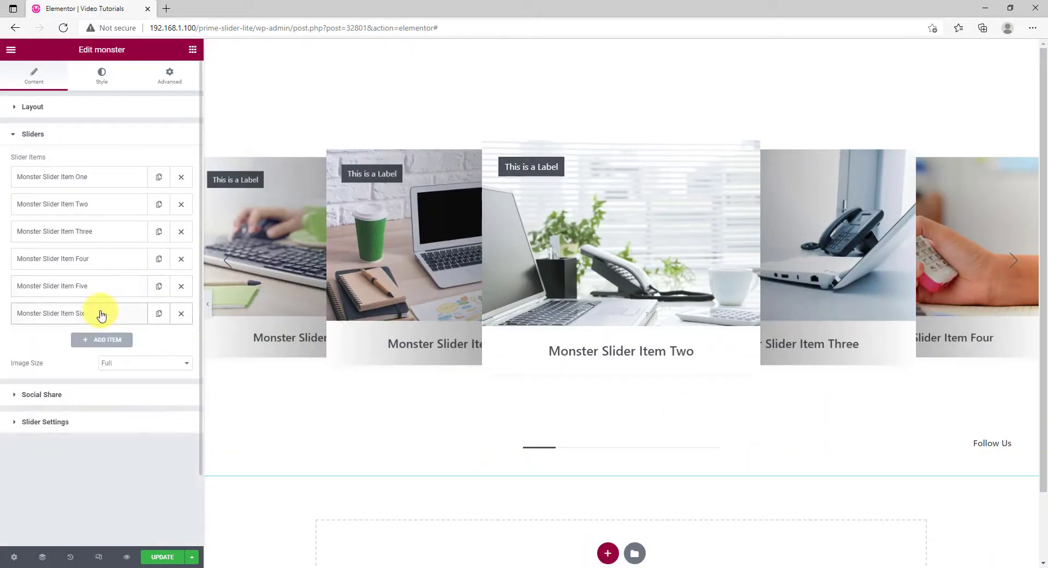
{"action": "left_click", "coordinate": [145, 362]}
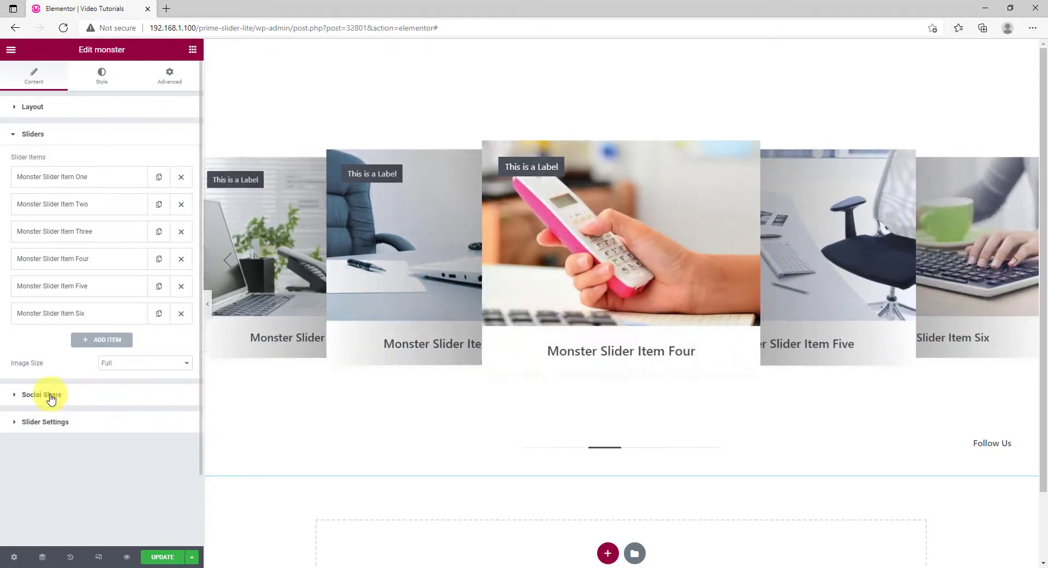
Show the Social Share list and expand the Fb entry's Title and Link
{"action": "left_click", "coordinate": [42, 395]}
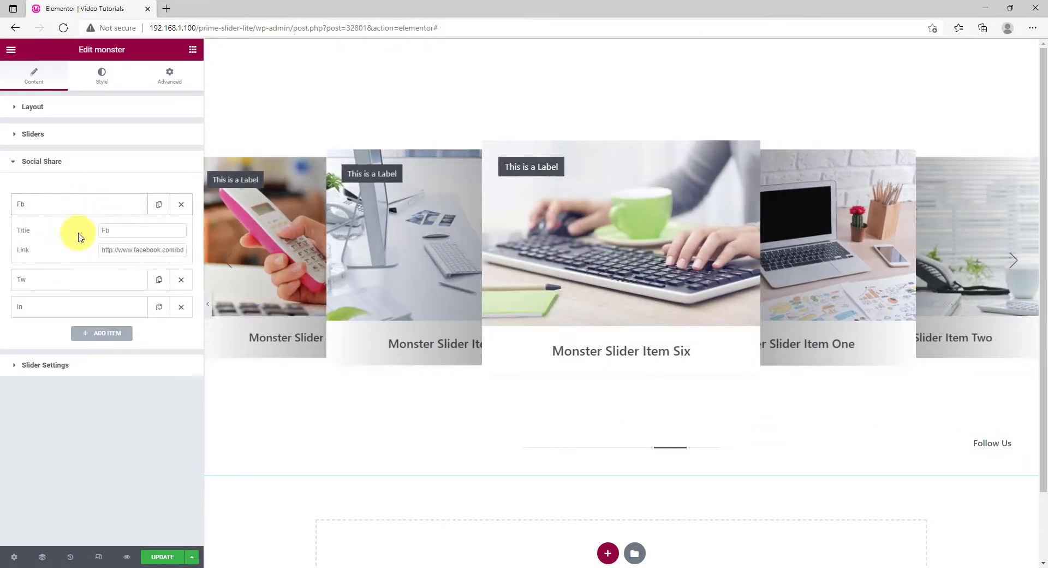
{"action": "left_click", "coordinate": [142, 230]}
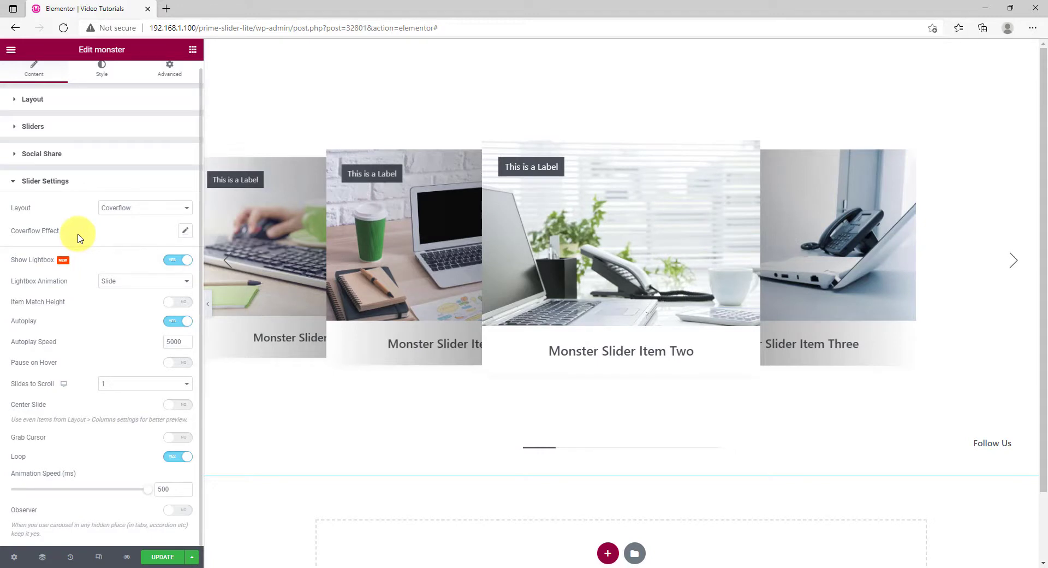
Change the Slider Settings Layout to Carousel
{"action": "left_click", "coordinate": [144, 207]}
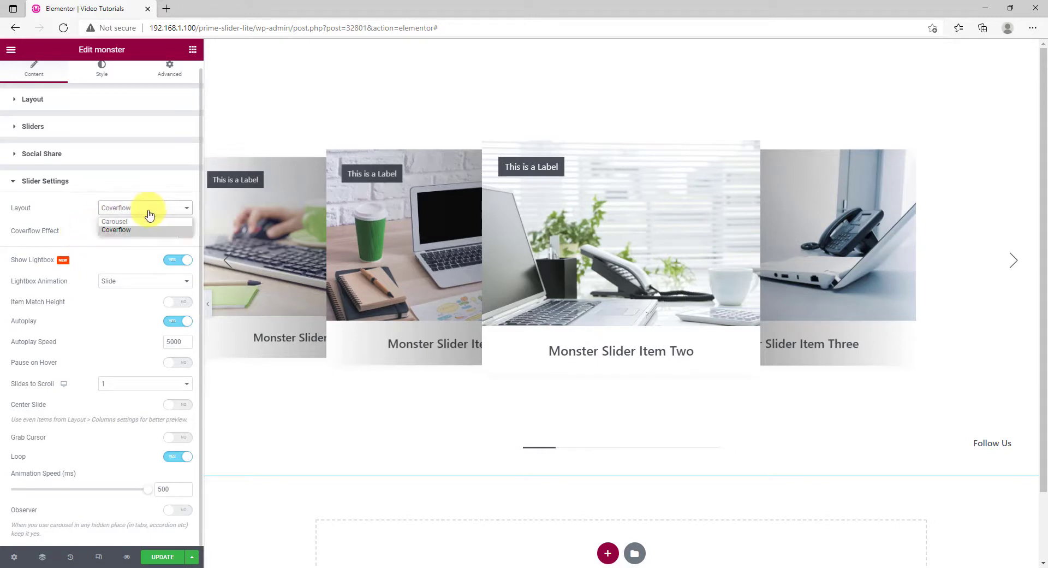
{"action": "left_click", "coordinate": [113, 221]}
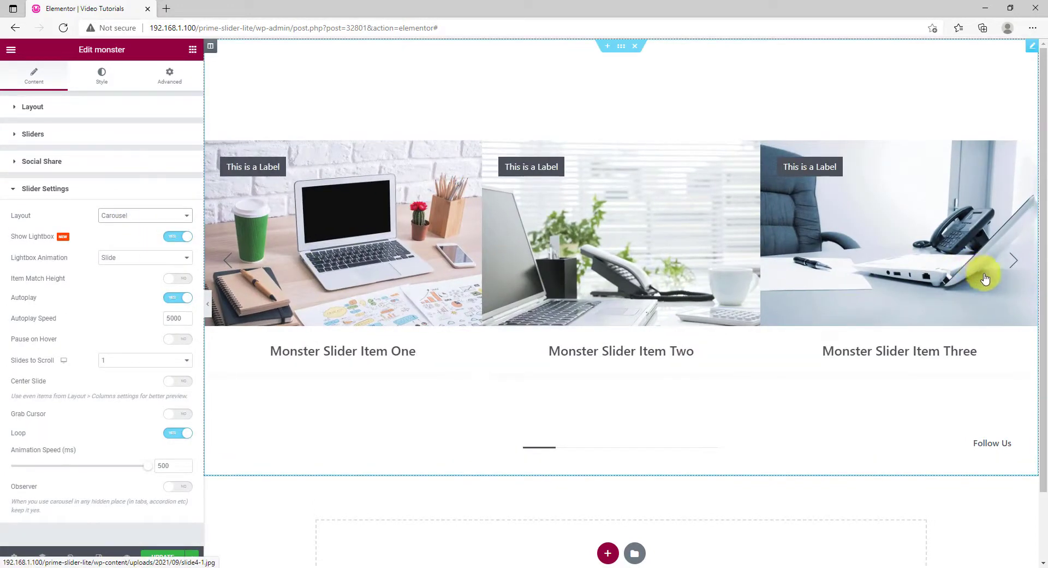
{"action": "left_click", "coordinate": [1015, 261]}
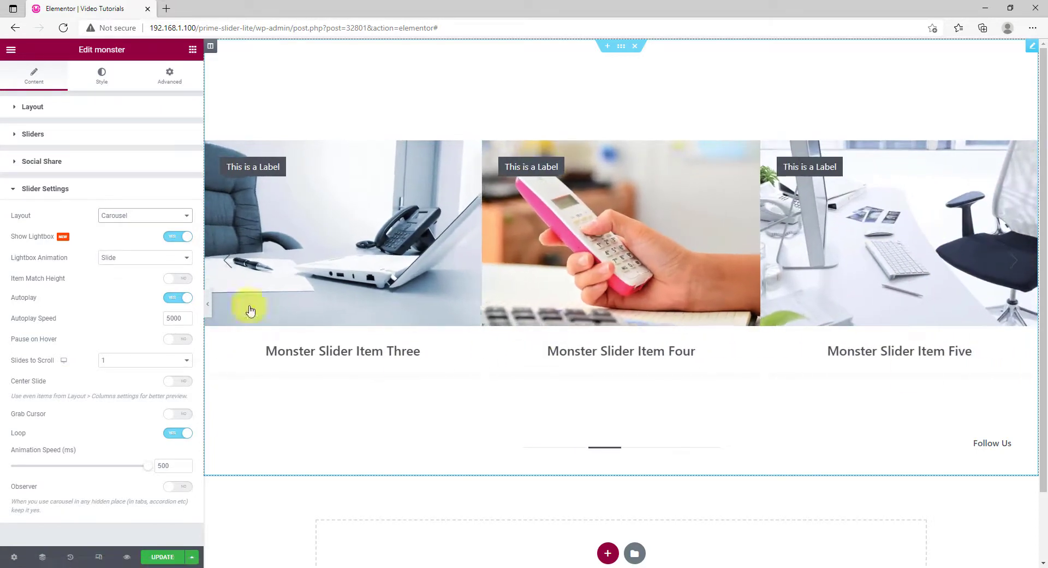
Set the Slider Settings Layout back to Coverflow
{"action": "left_click", "coordinate": [144, 215]}
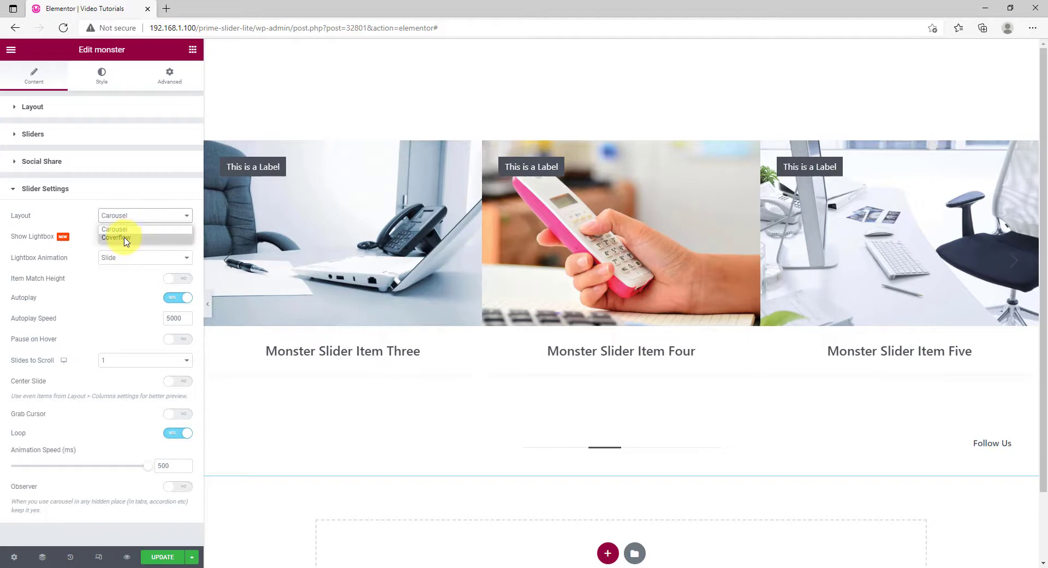
{"action": "left_click", "coordinate": [115, 239]}
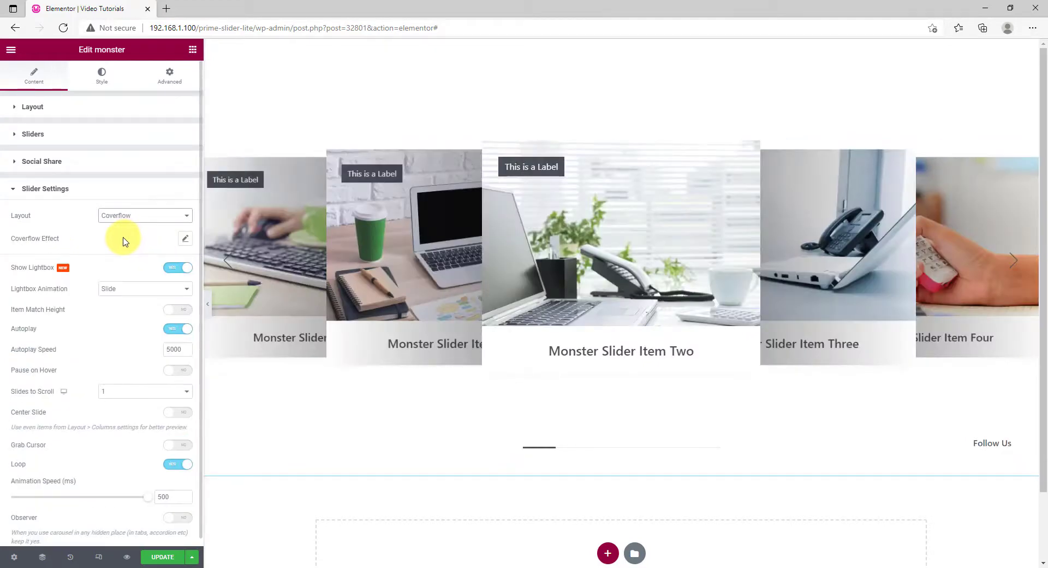
{"action": "left_click", "coordinate": [621, 234]}
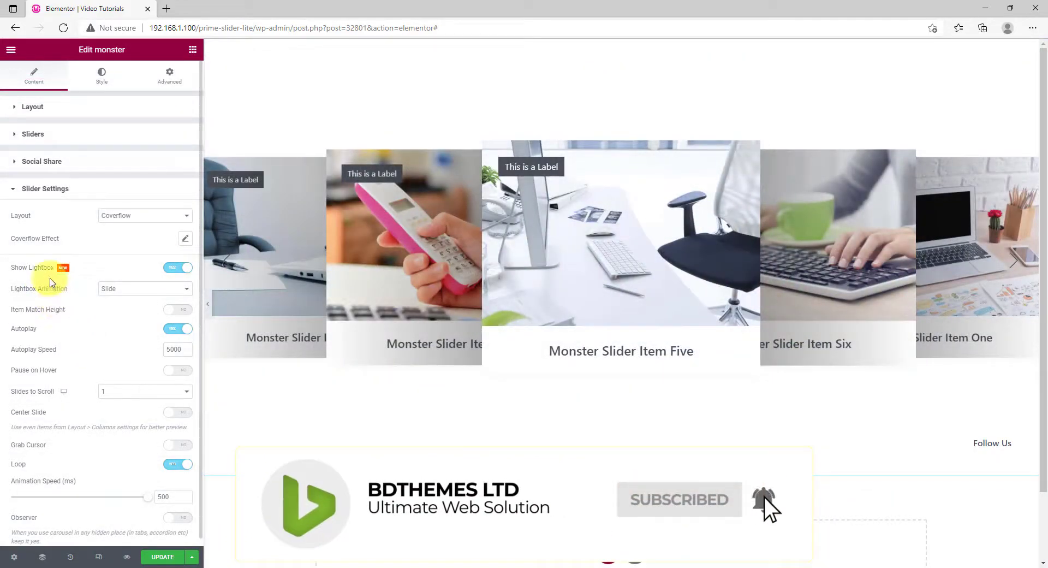
{"action": "left_click", "coordinate": [178, 267]}
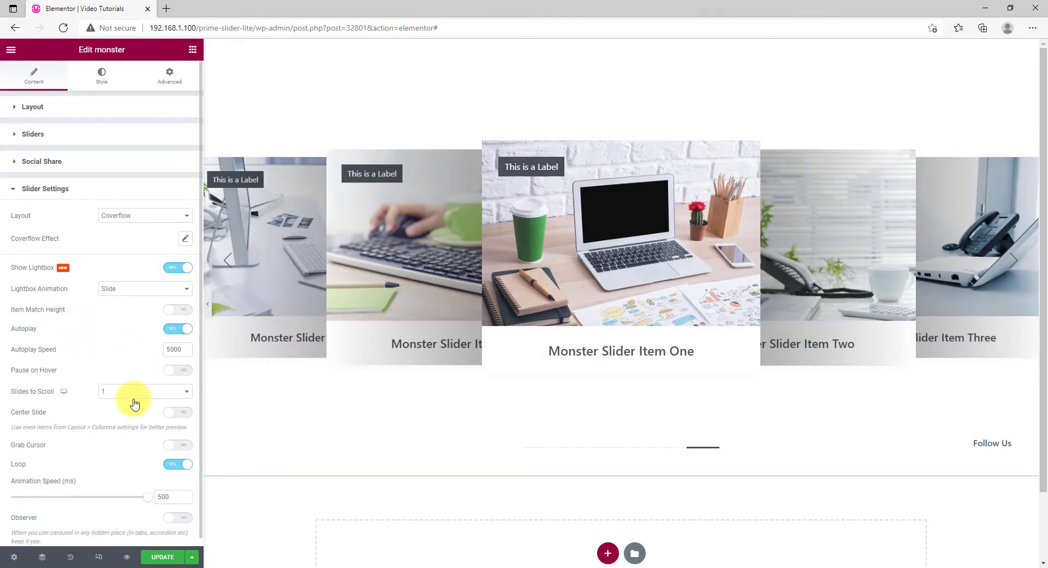
{"action": "left_click", "coordinate": [145, 392]}
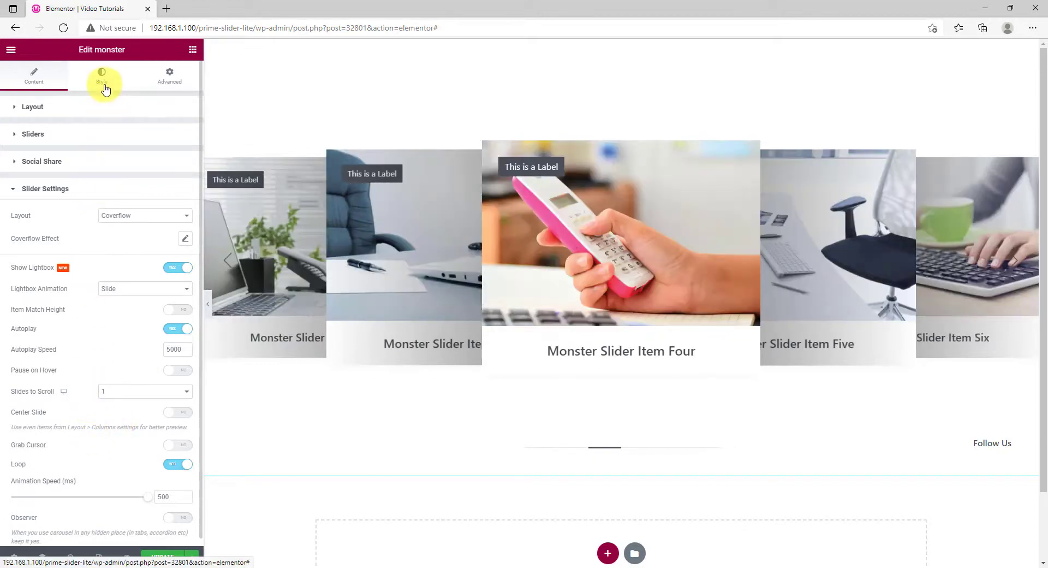
Set the Sliders style background to classic with a green colour
{"action": "left_click", "coordinate": [102, 75]}
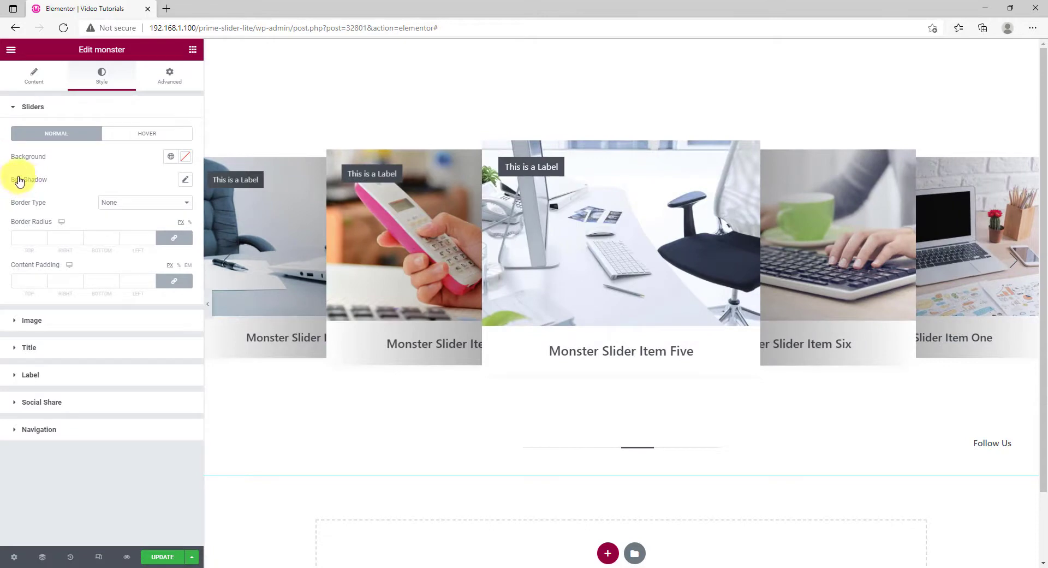
{"action": "left_click", "coordinate": [171, 156]}
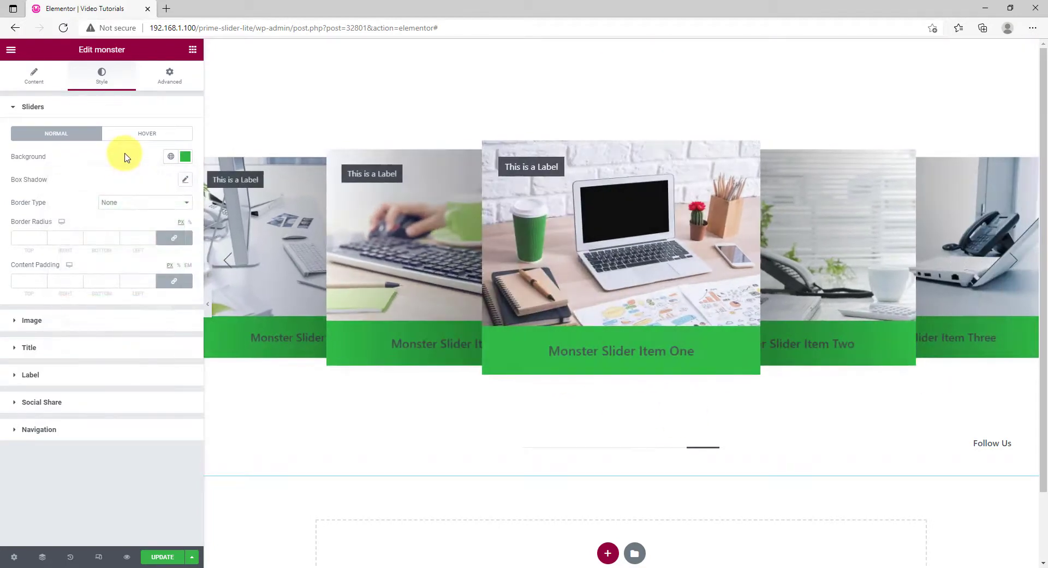
{"action": "mouse_move", "coordinate": [60, 183]}
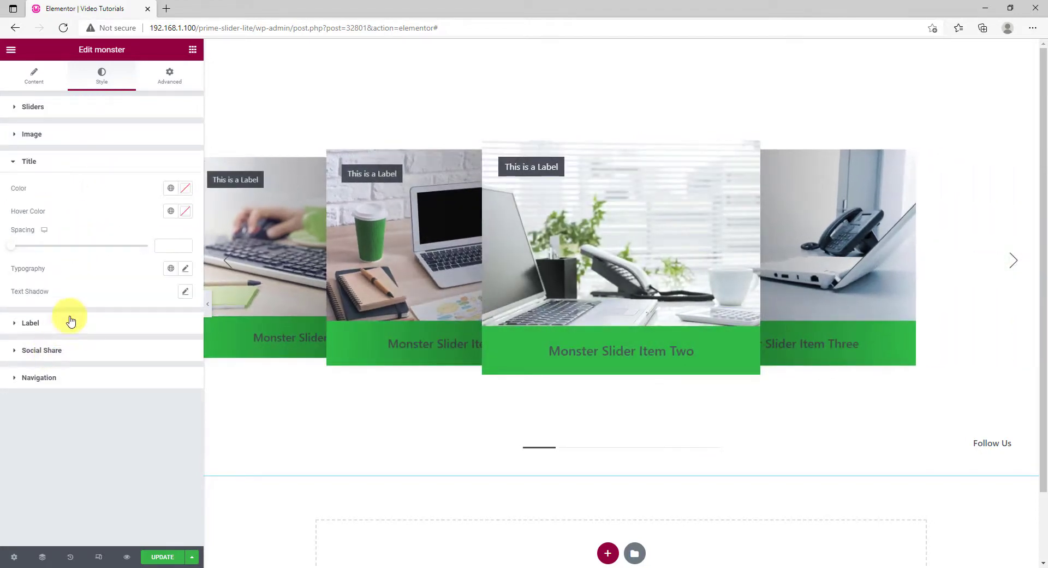
Colour slide titles white and give labels a classic #30B847 background
{"action": "left_click", "coordinate": [185, 188]}
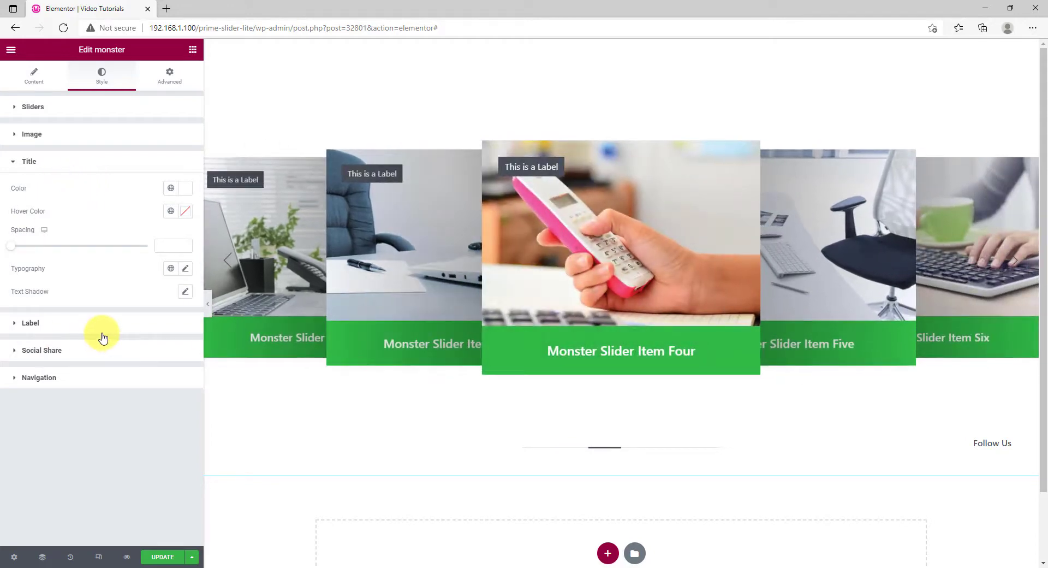
{"action": "left_click", "coordinate": [30, 322]}
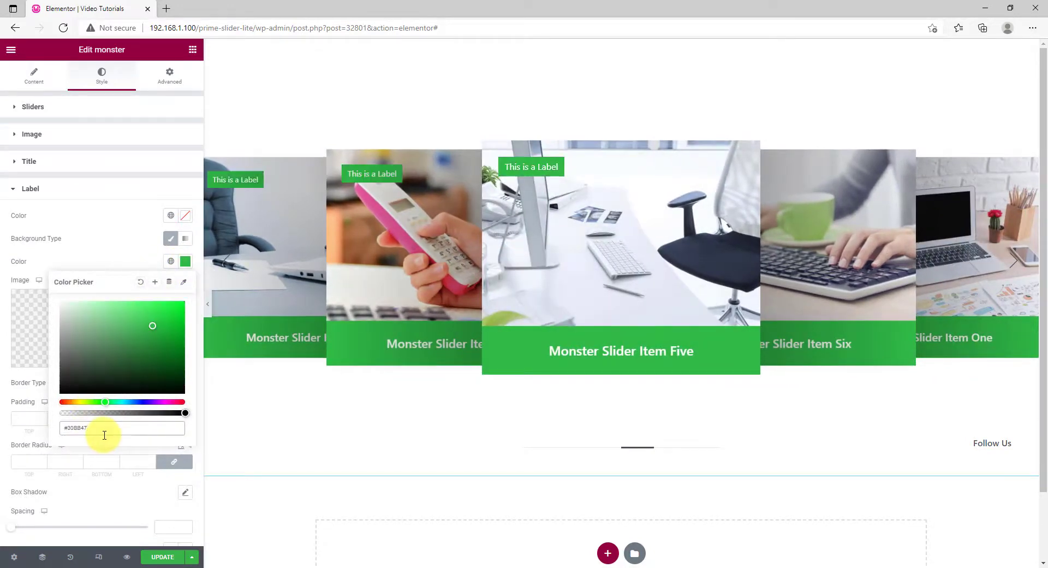
{"action": "left_click", "coordinate": [185, 215]}
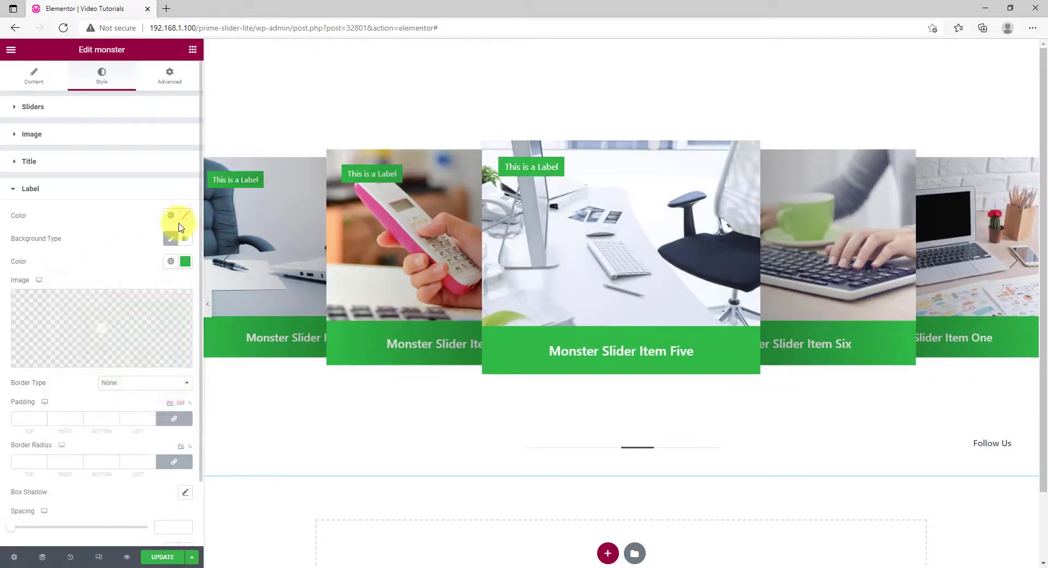
{"action": "left_click", "coordinate": [185, 214]}
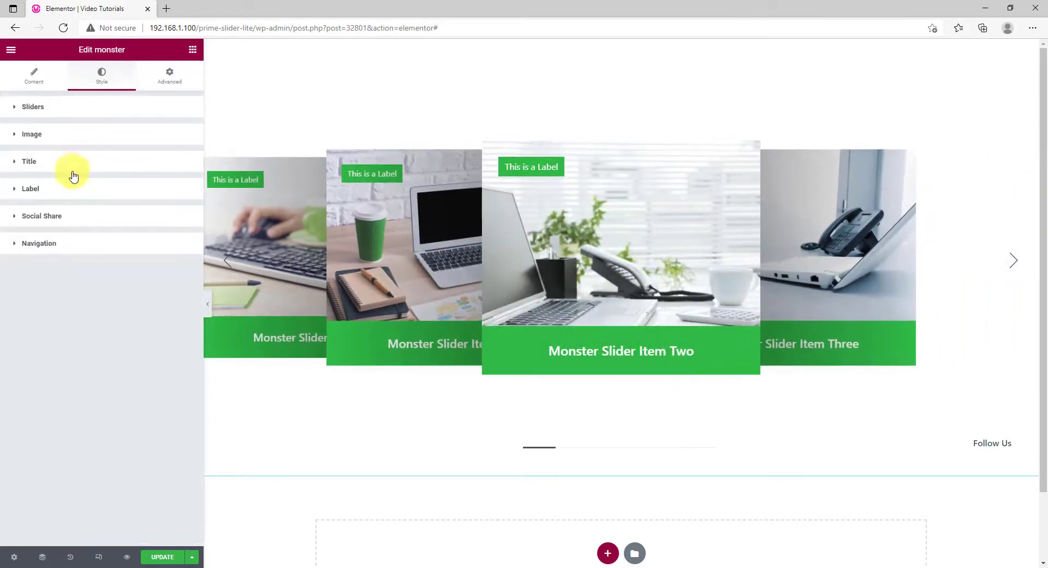
Set the Social Share Text Color to #30B847
{"action": "left_click", "coordinate": [42, 215]}
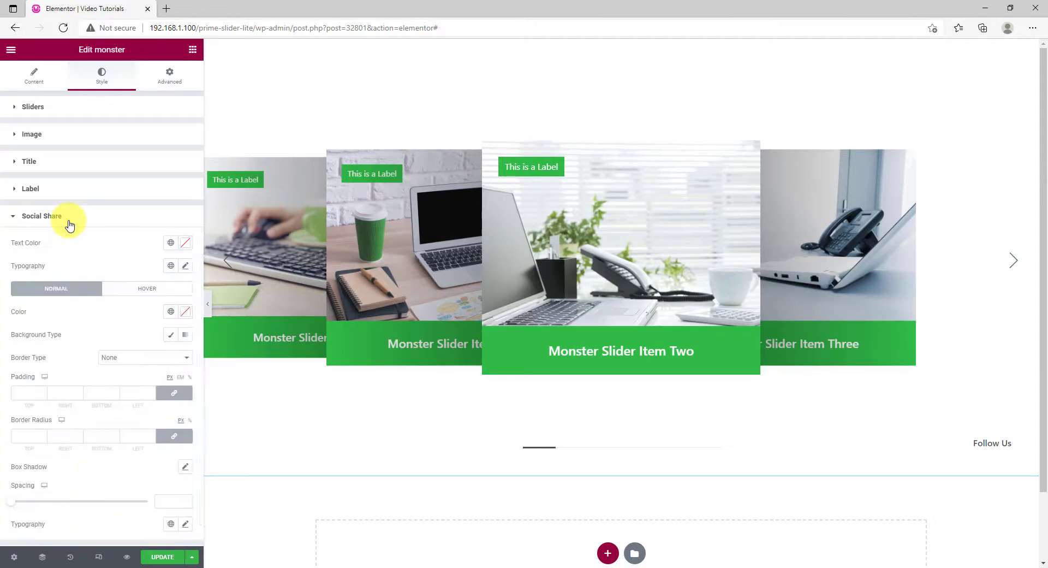
{"action": "left_click", "coordinate": [185, 243]}
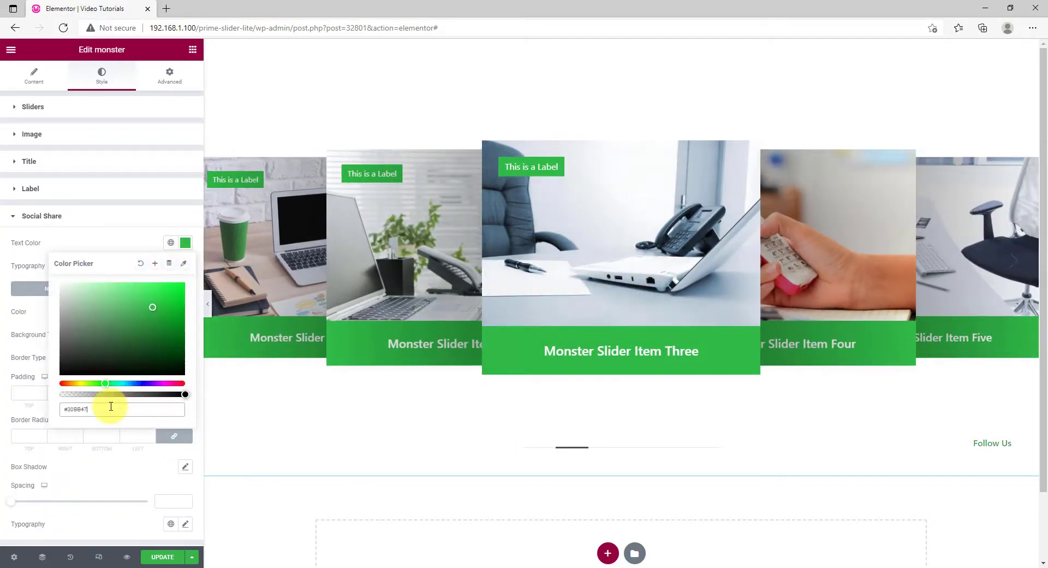
{"action": "left_click", "coordinate": [107, 253]}
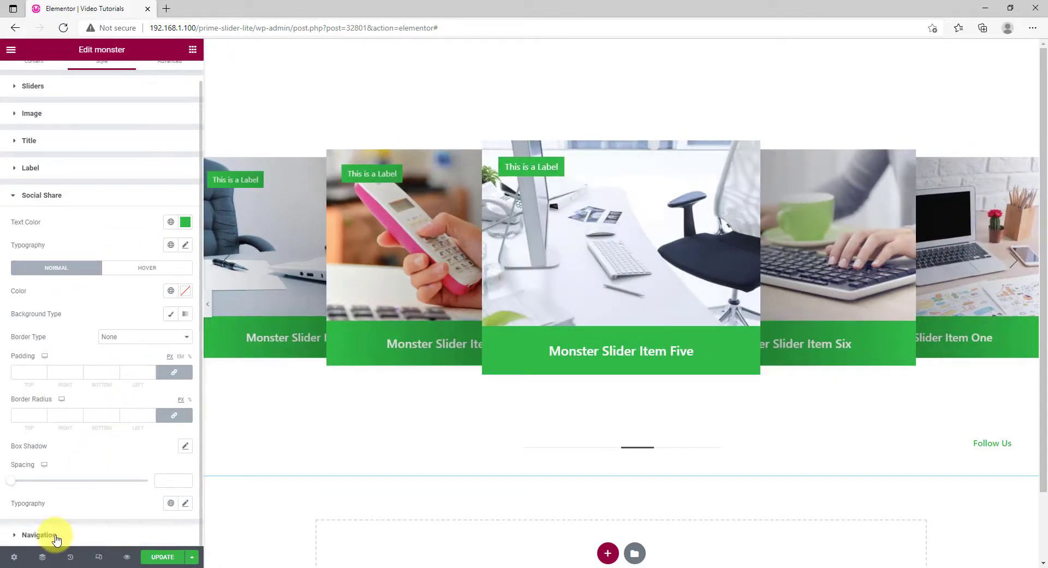
Style navigation arrows white with black hover colour and size 40
{"action": "left_click", "coordinate": [39, 535]}
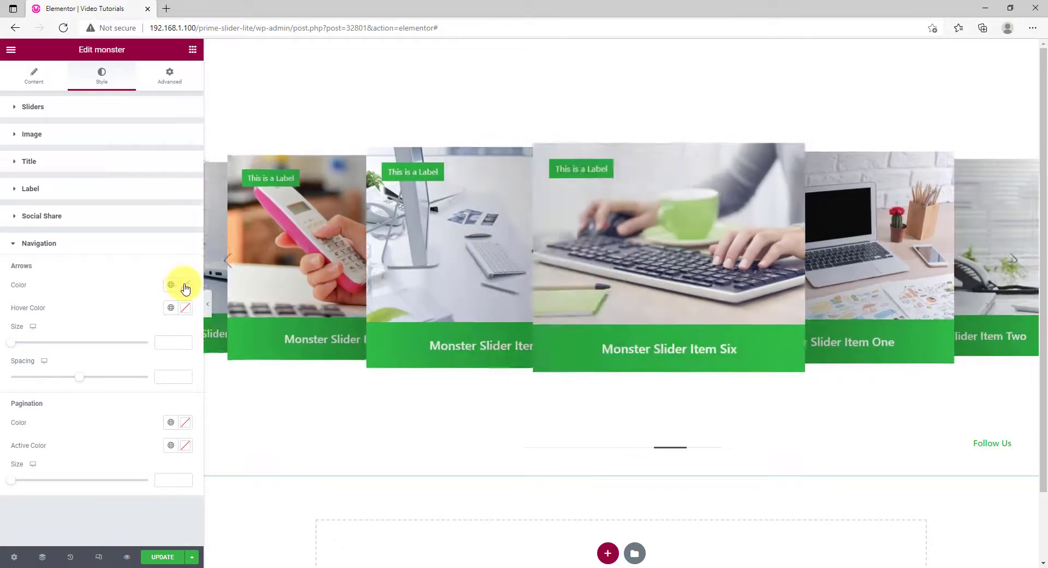
{"action": "left_click", "coordinate": [170, 284]}
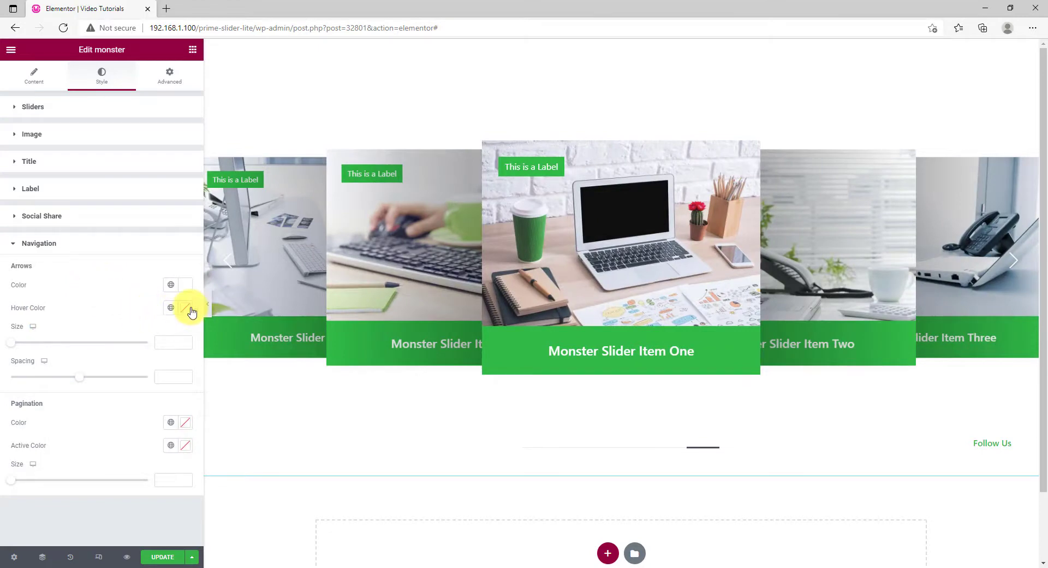
{"action": "left_click", "coordinate": [185, 307]}
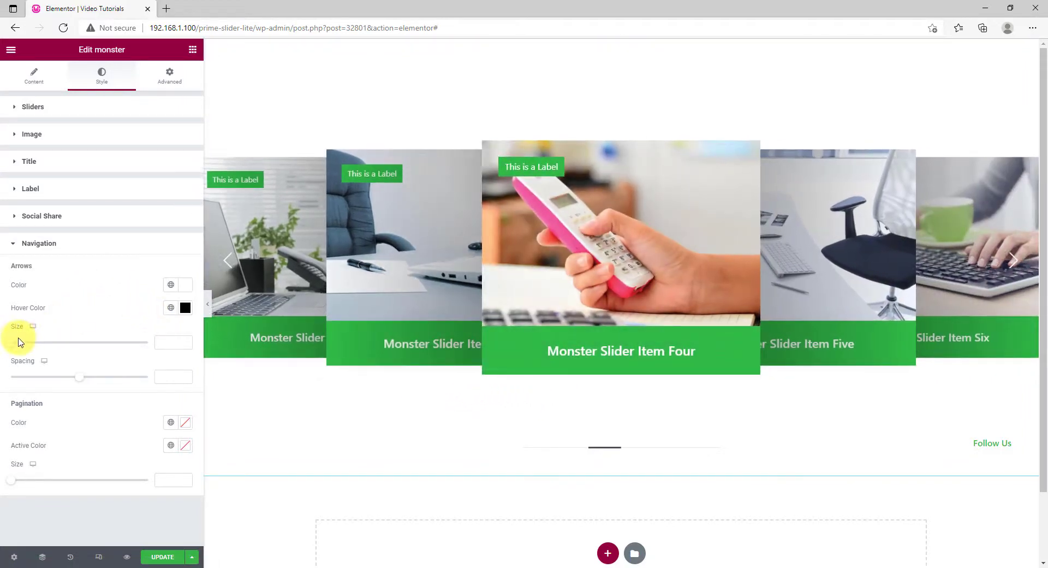
{"action": "left_click_drag", "start_coordinate": [11, 342], "coordinate": [81, 343]}
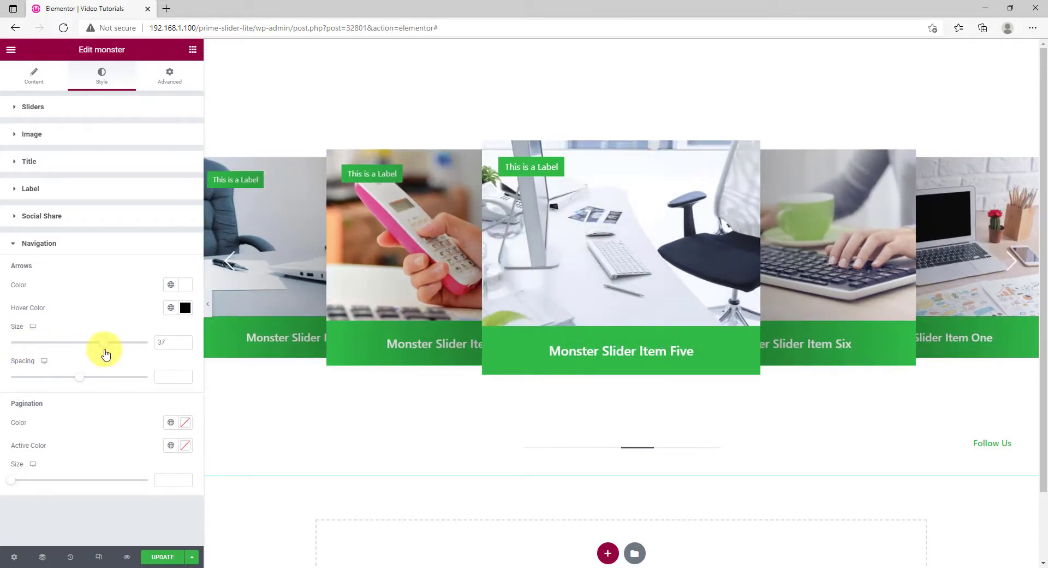
{"action": "left_click_drag", "start_coordinate": [105, 342], "coordinate": [113, 342]}
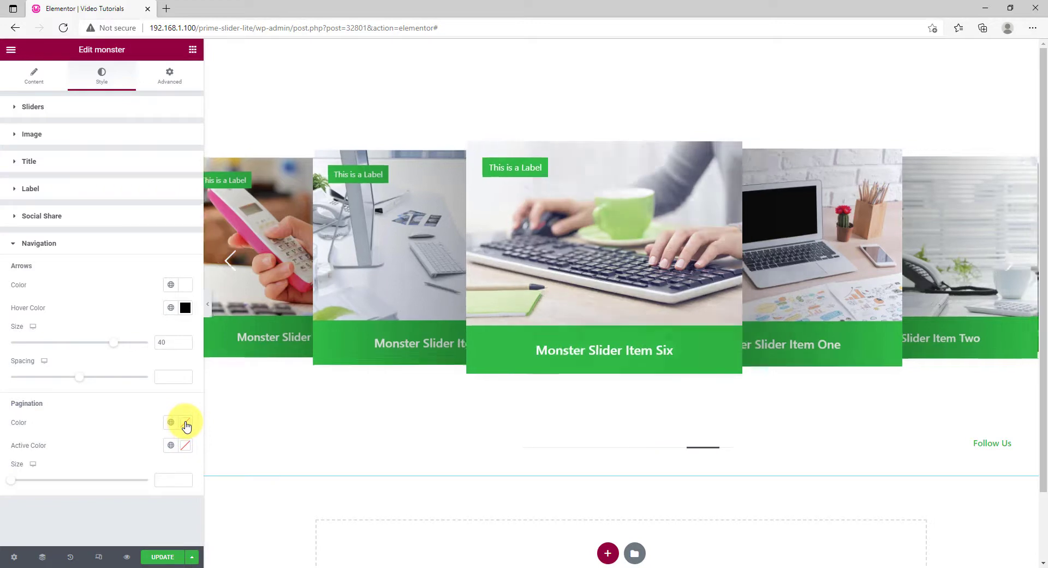
Set the pagination colour to green in the Monster slider's Pagination style
{"action": "left_click", "coordinate": [186, 445]}
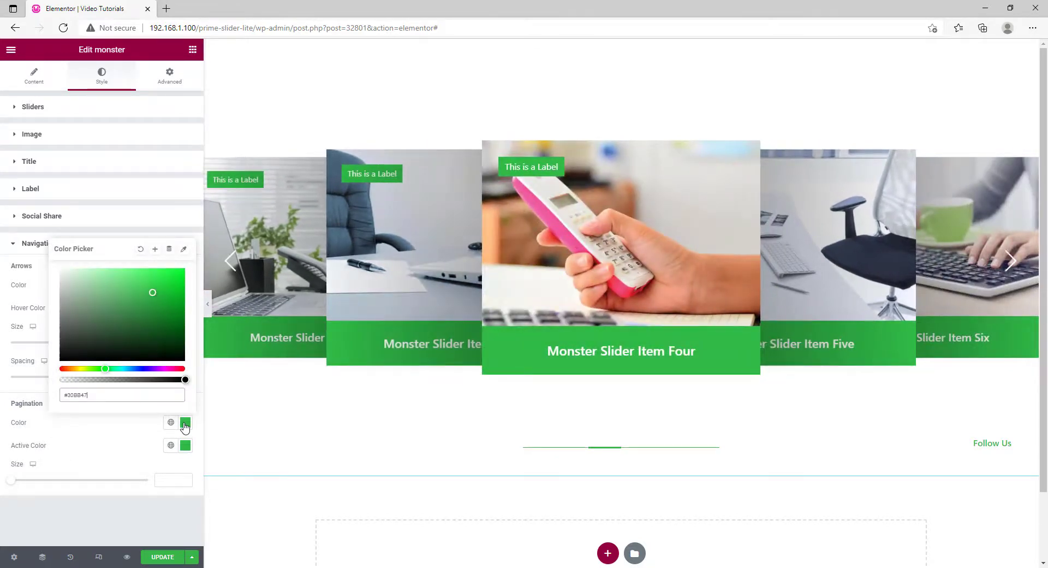
{"action": "left_click_drag", "start_coordinate": [152, 292], "coordinate": [144, 286]}
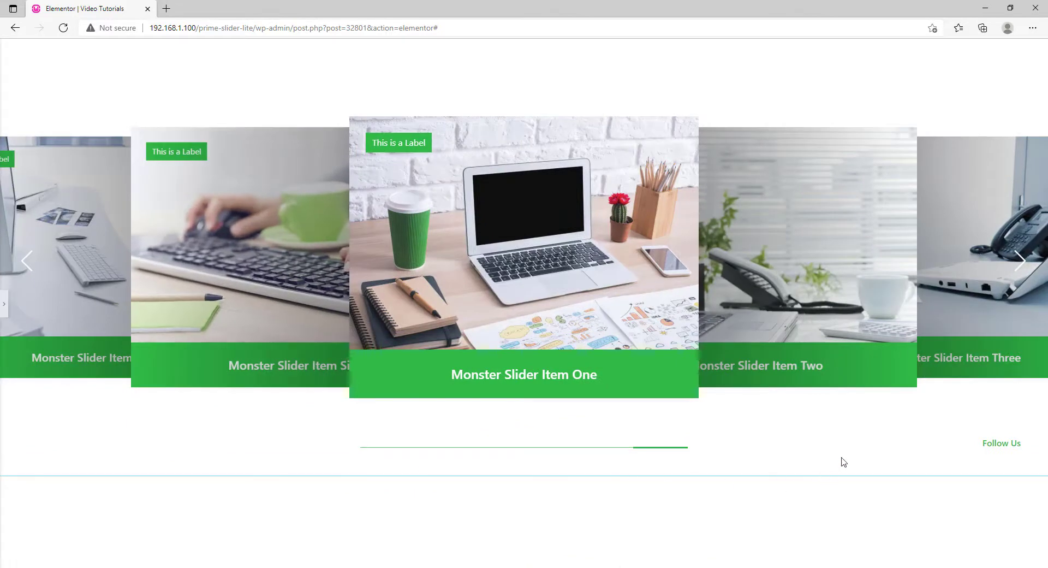
Advance the previewed carousel twice to Monster Slider Item Three
{"action": "left_click", "coordinate": [1022, 261]}
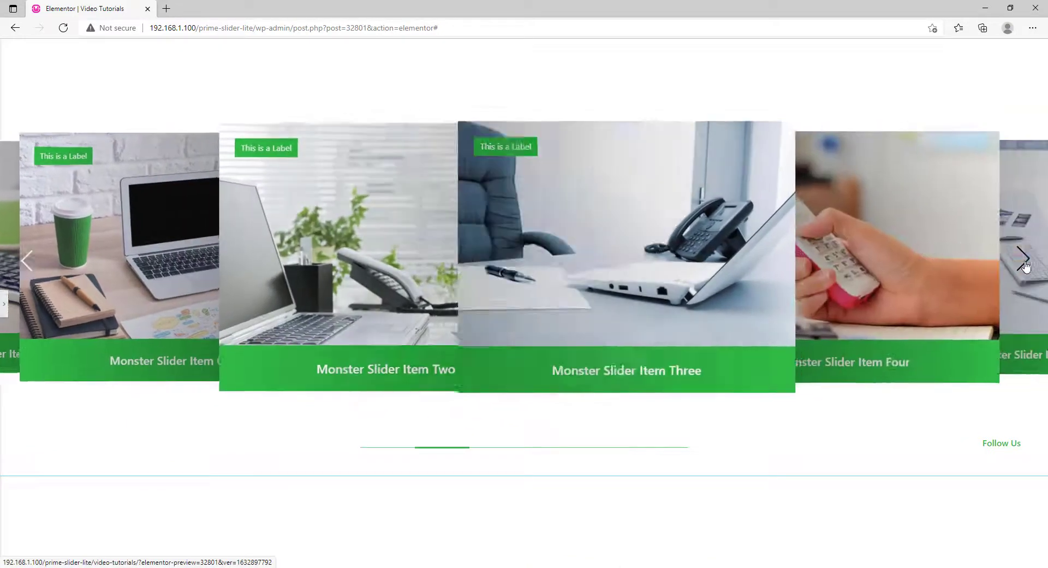
{"action": "left_click", "coordinate": [1023, 261]}
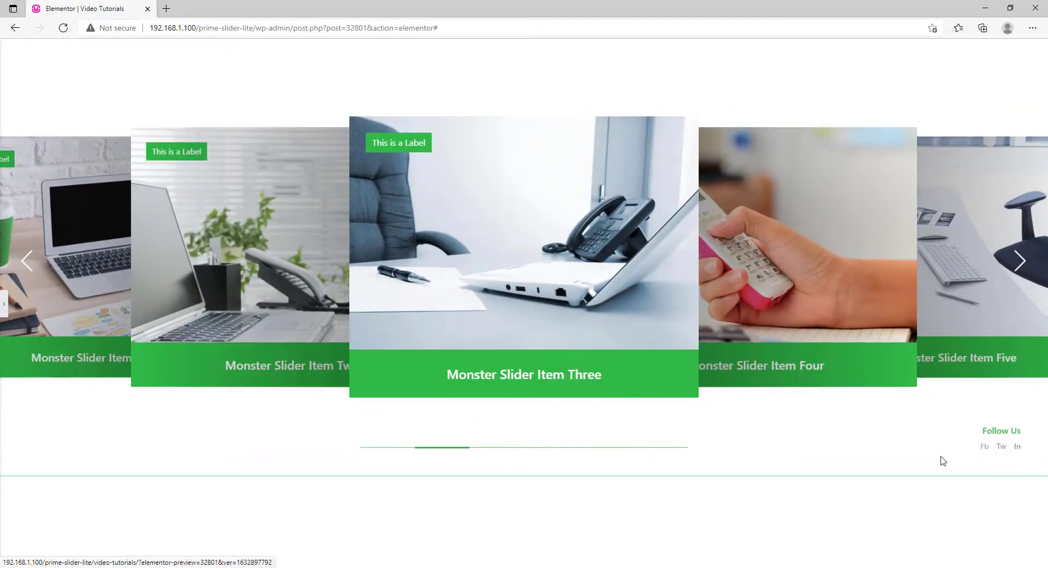